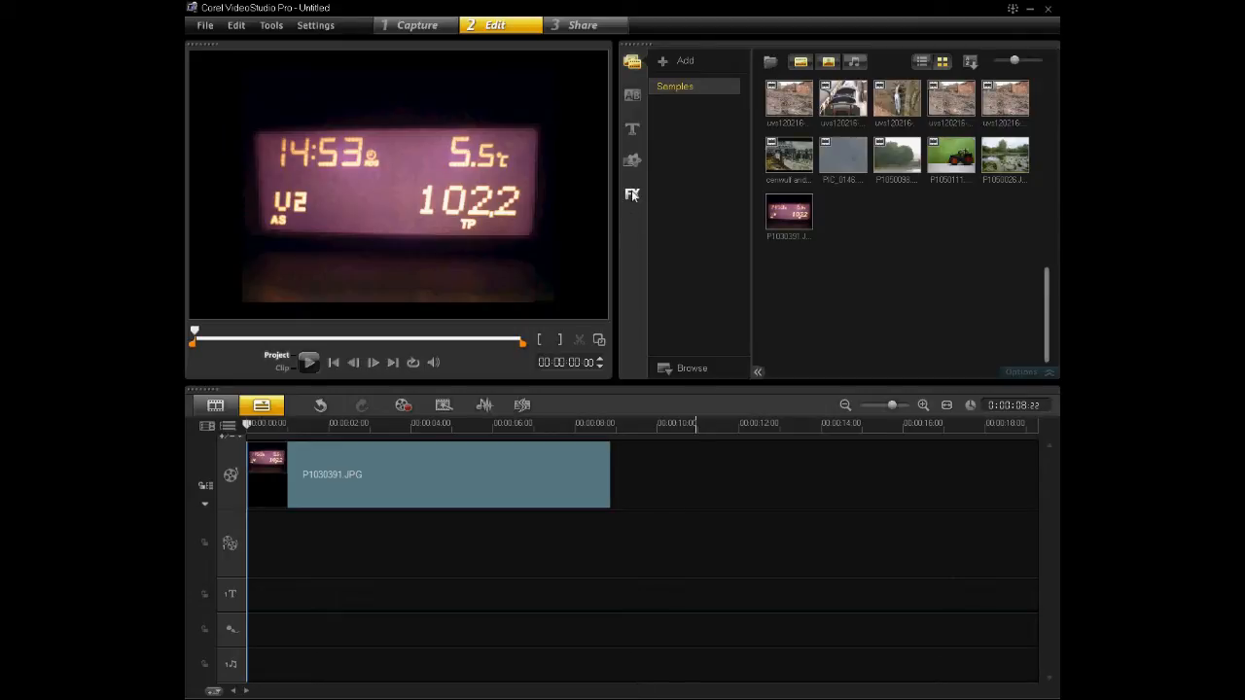
pyautogui.moveTo(631, 194)
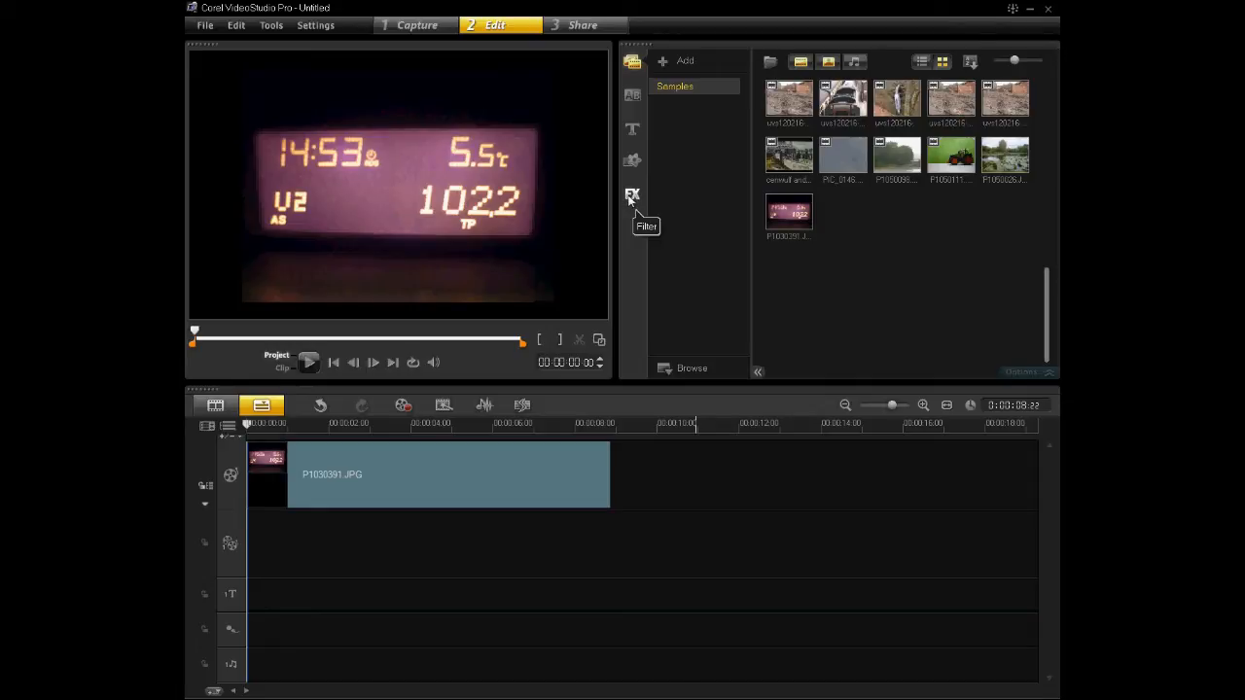
# Show the FX Filter library with its category dropdown listed
pyautogui.click(631, 195)
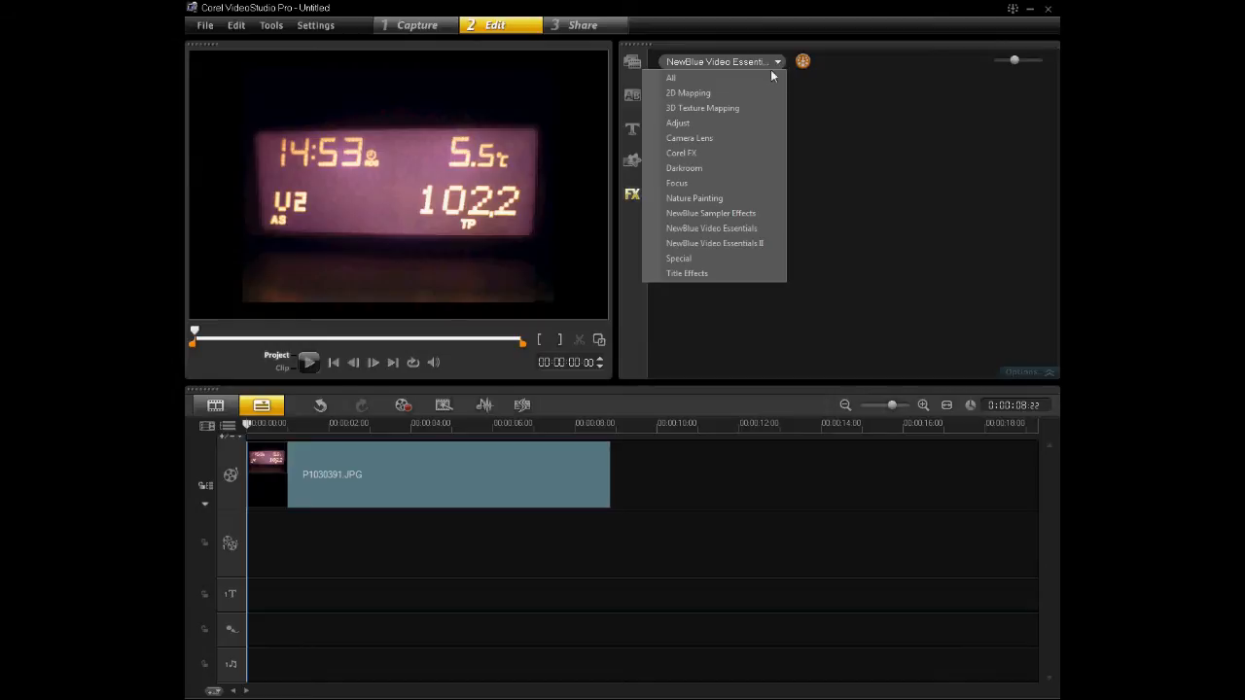
pyautogui.moveTo(710, 228)
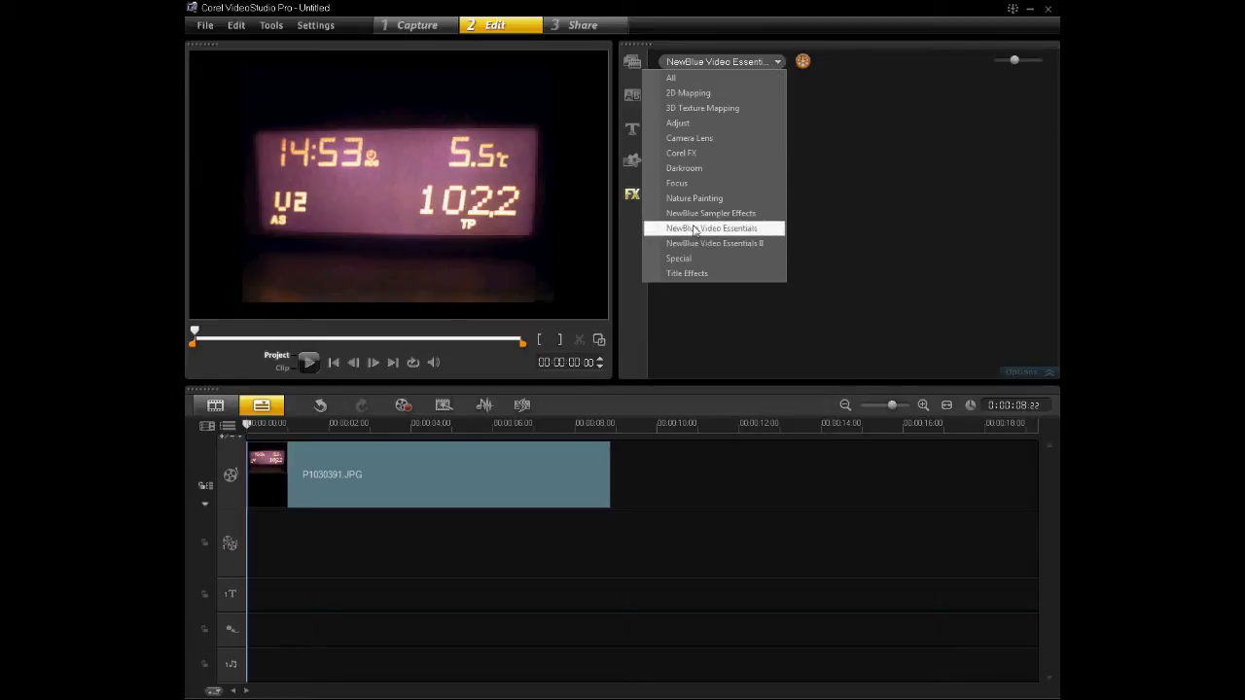
# Choose NewBlue Video Essentials and attach Pixelator to the P1030391.JPG clip
pyautogui.click(710, 228)
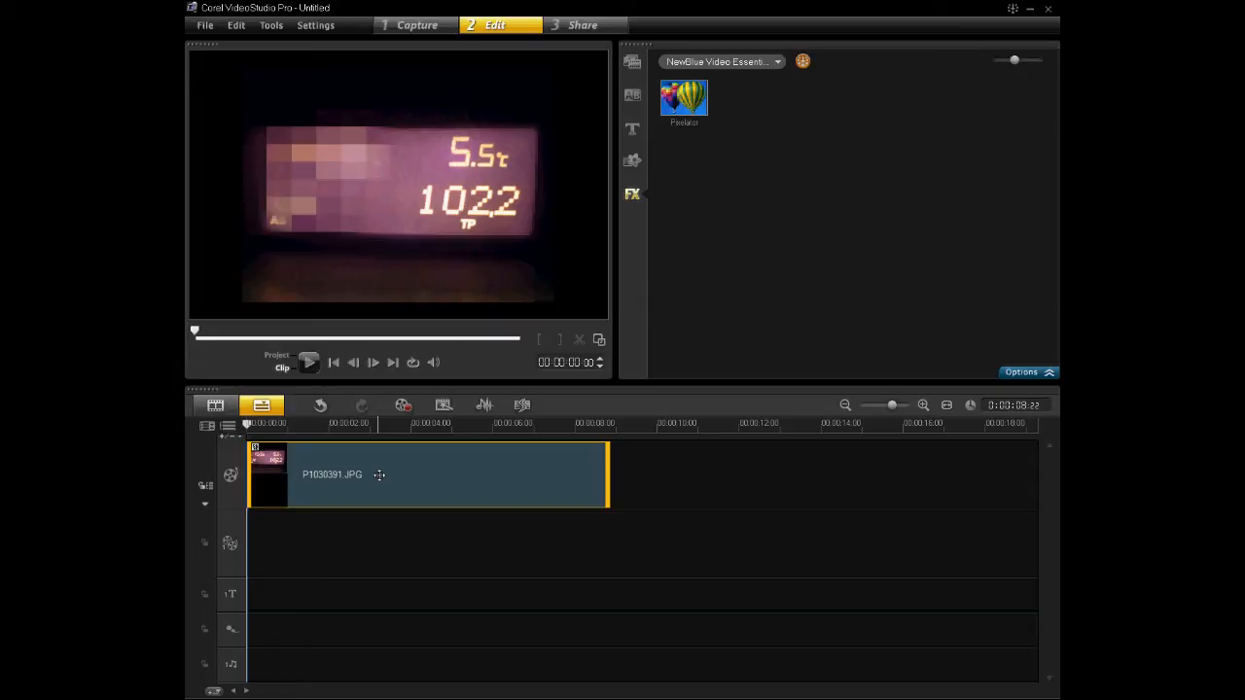
pyautogui.click(1021, 373)
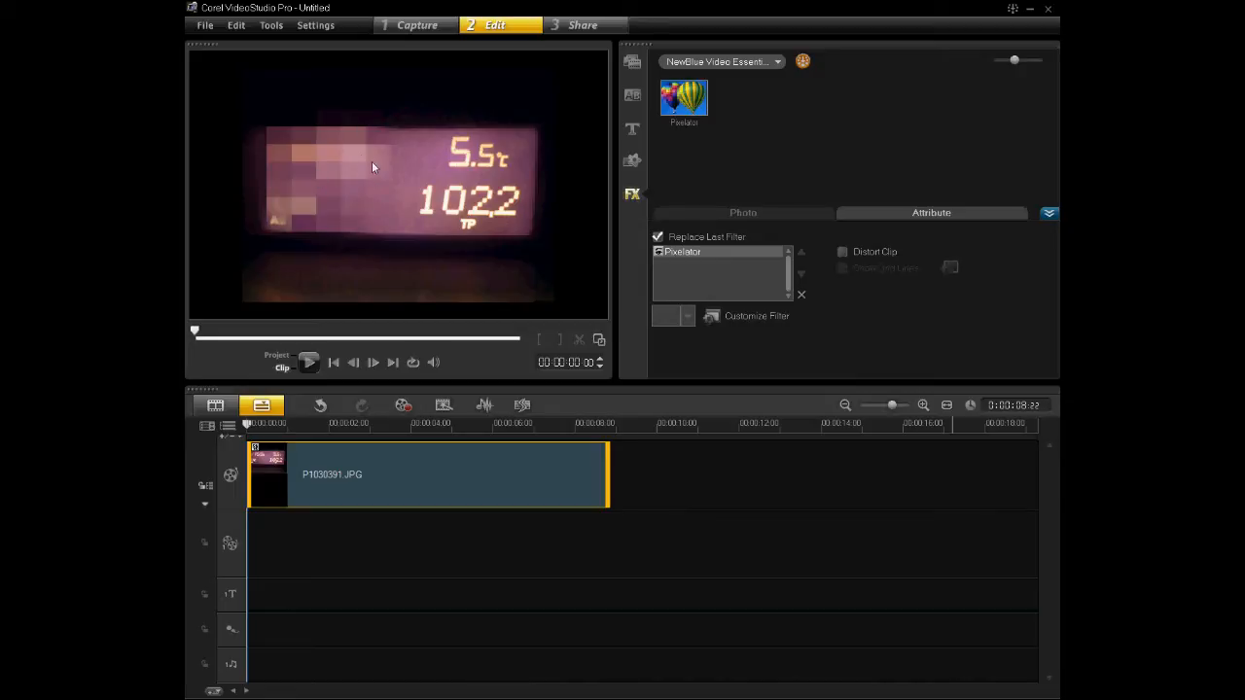
pyautogui.moveTo(321, 136)
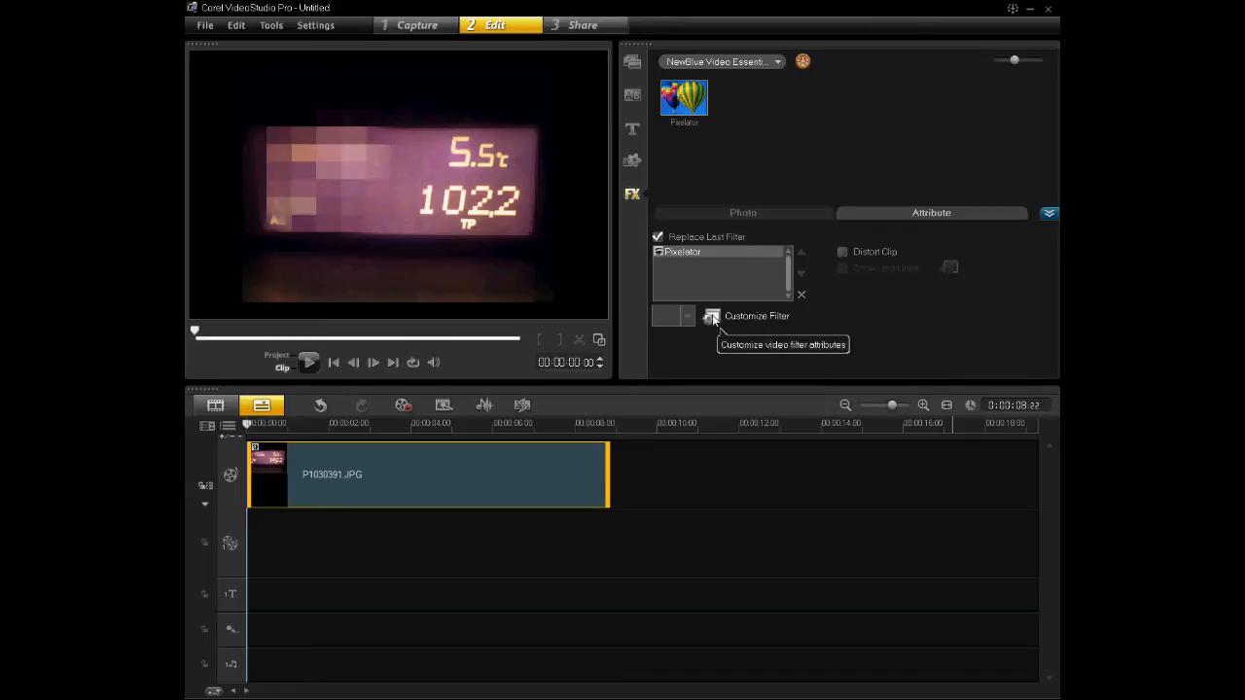
# Customize the Pixelator filter and drag its Center over the display's right-hand readings
pyautogui.click(712, 315)
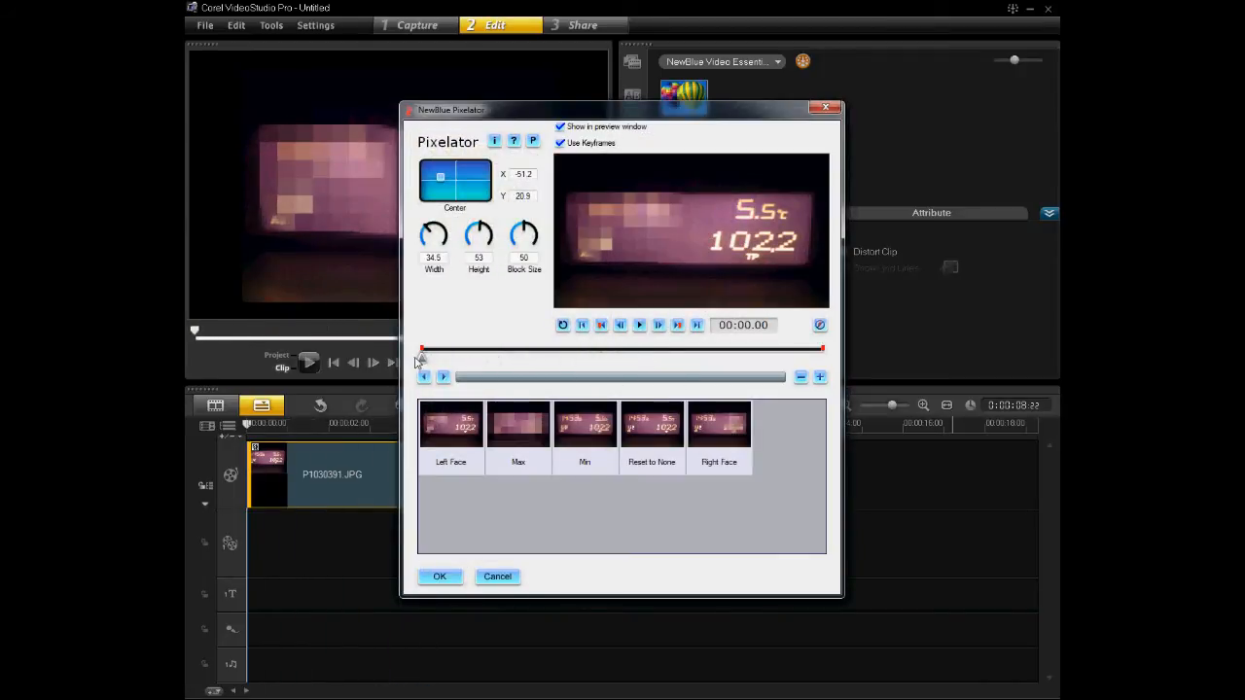
pyautogui.moveTo(439, 180)
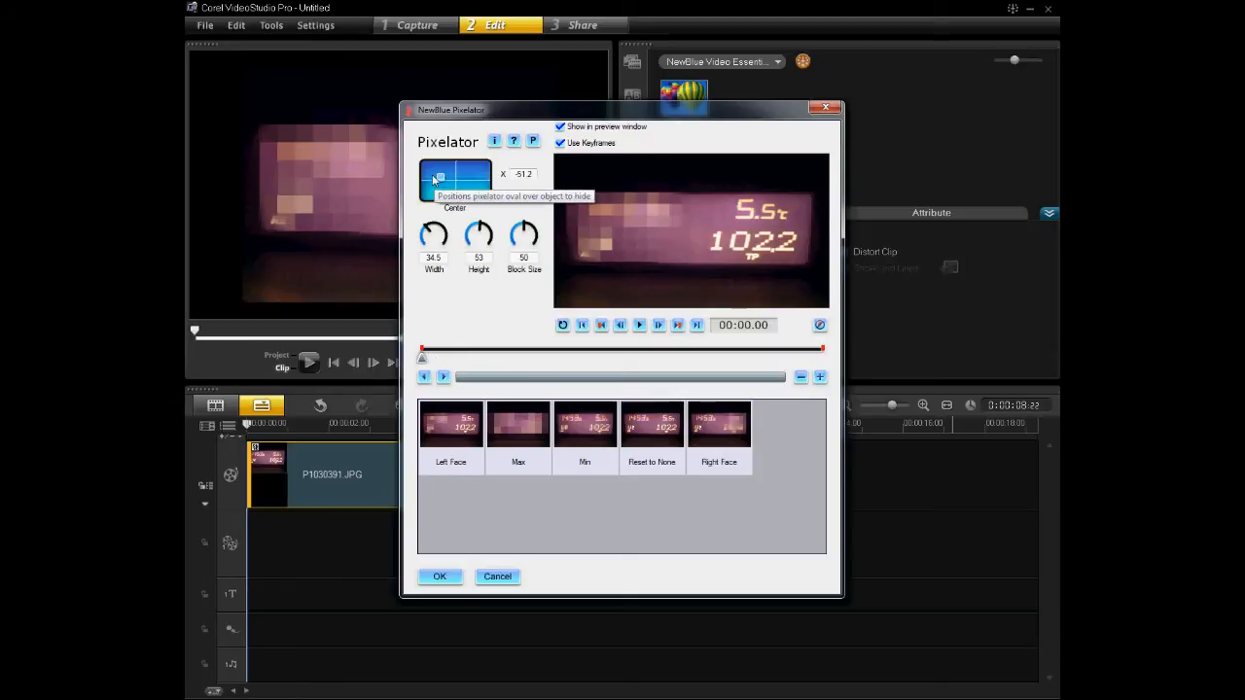
pyautogui.moveTo(436, 178); pyautogui.dragTo(455, 184)
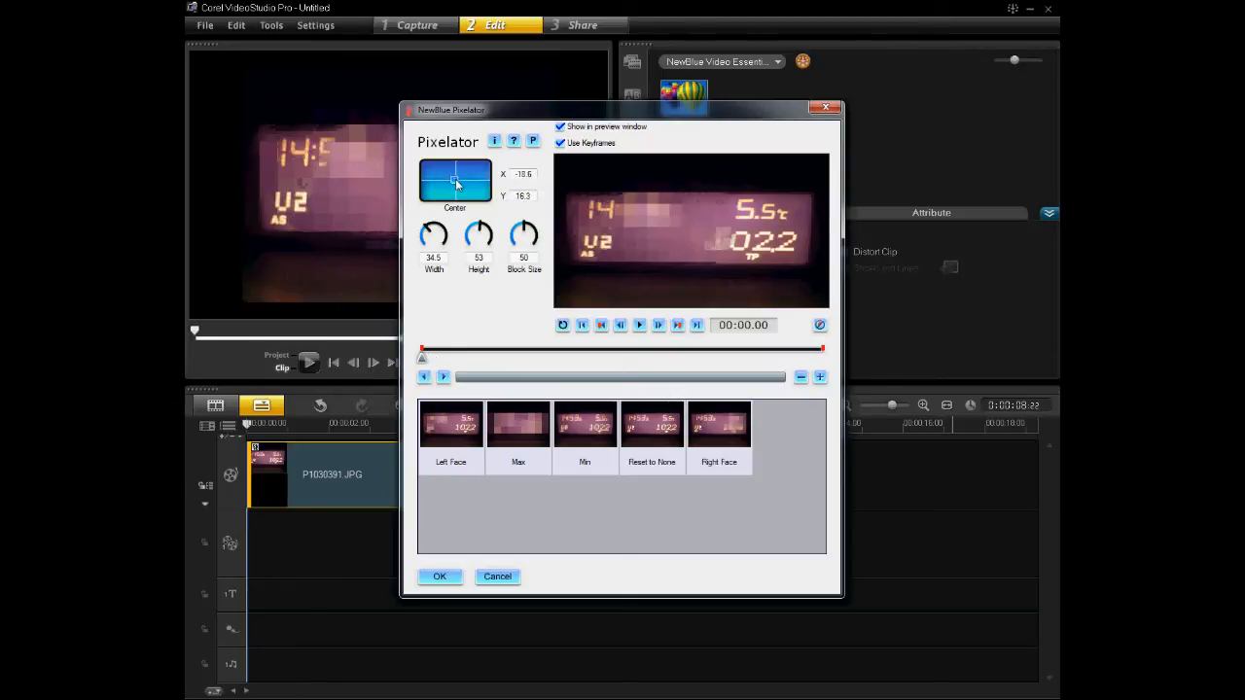
pyautogui.moveTo(454, 183); pyautogui.dragTo(466, 189)
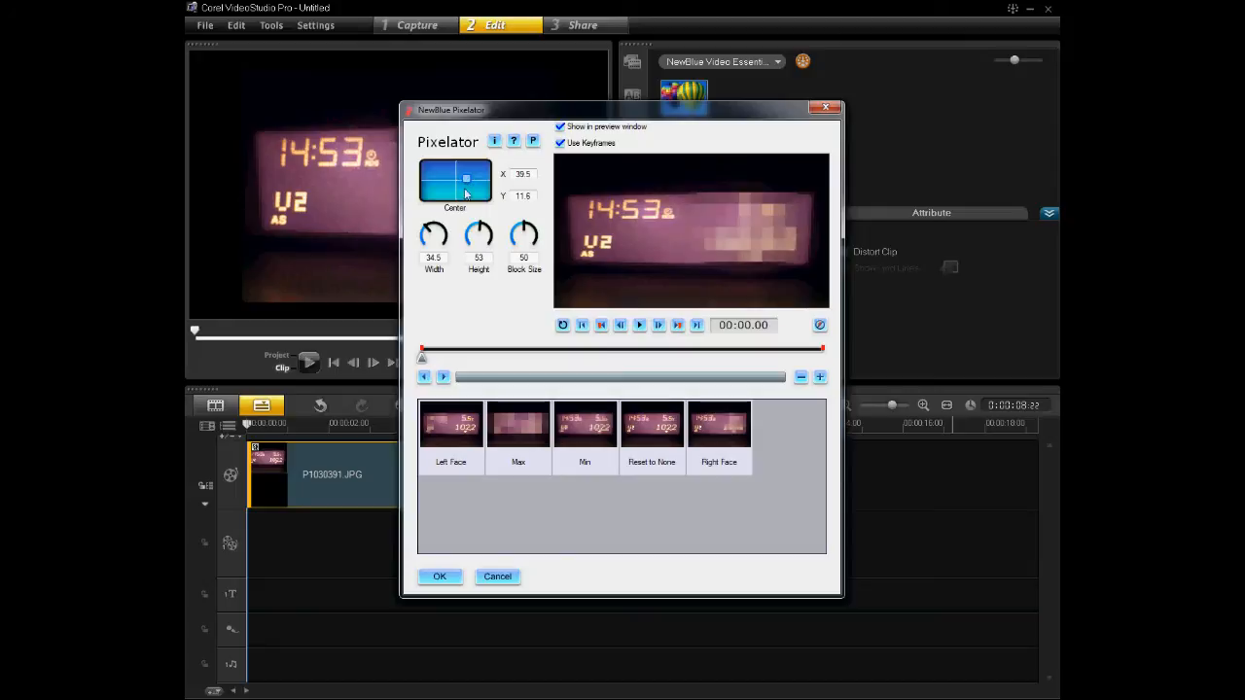
pyautogui.moveTo(466, 190); pyautogui.dragTo(474, 180)
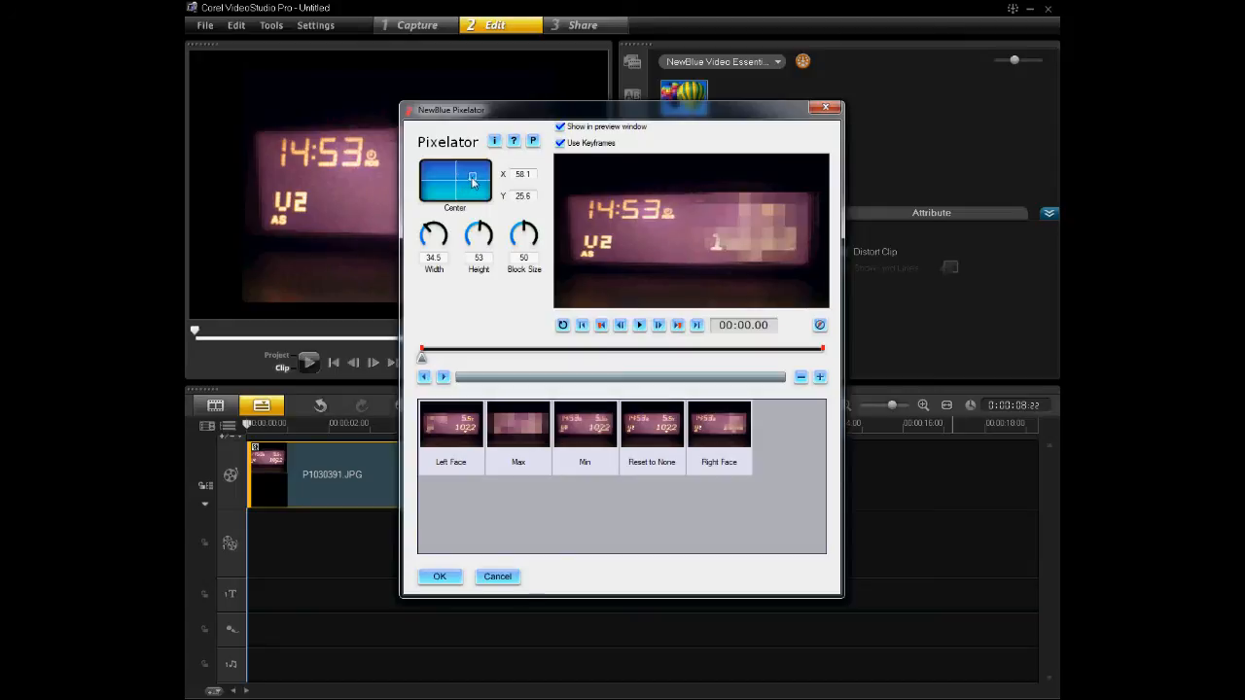
pyautogui.moveTo(471, 181); pyautogui.dragTo(469, 182)
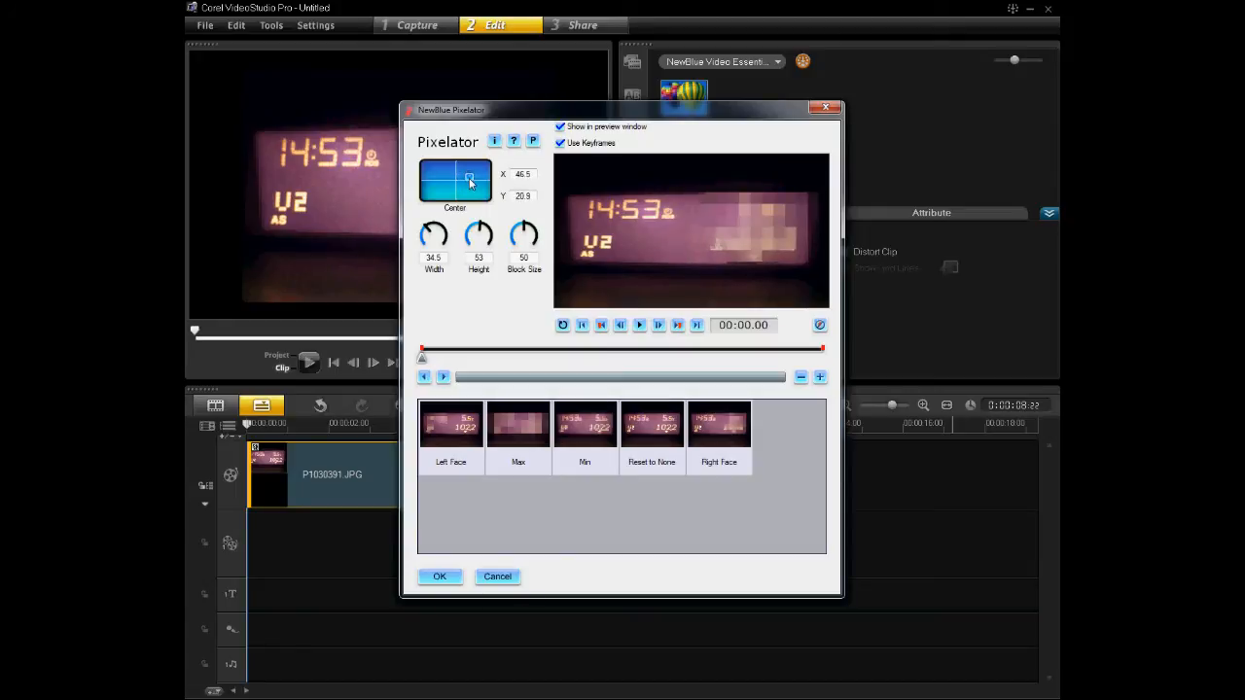
pyautogui.moveTo(470, 181); pyautogui.dragTo(465, 180)
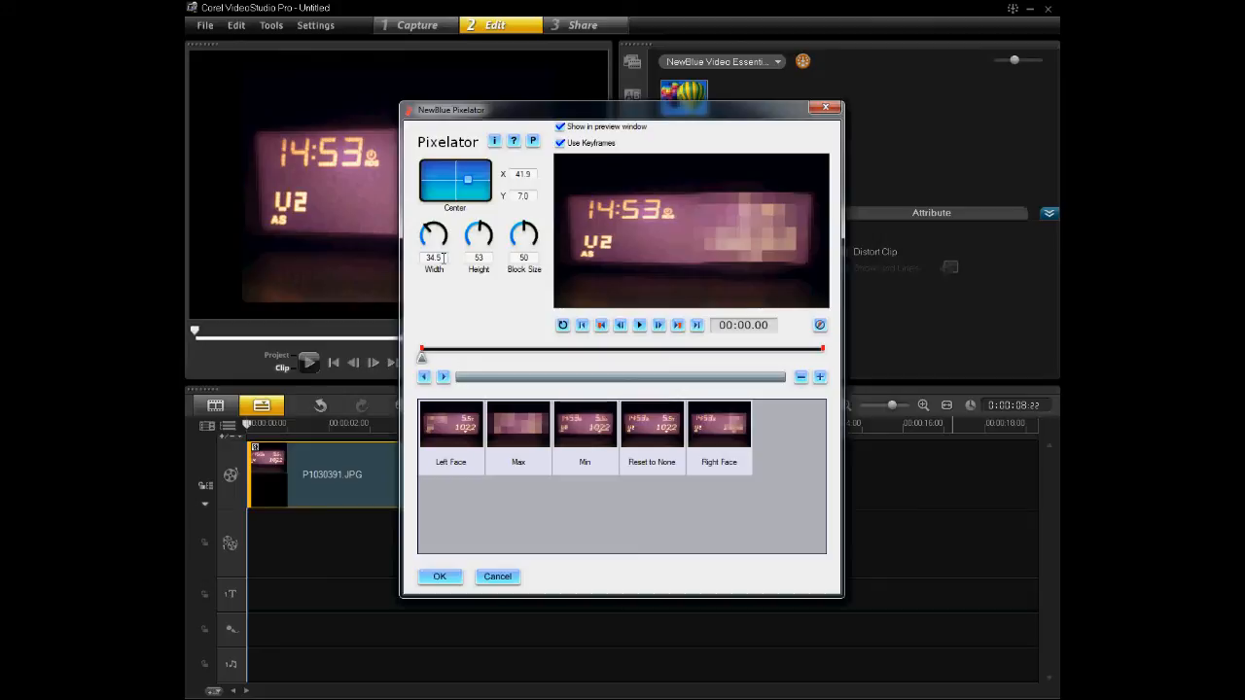
pyautogui.moveTo(459, 263)
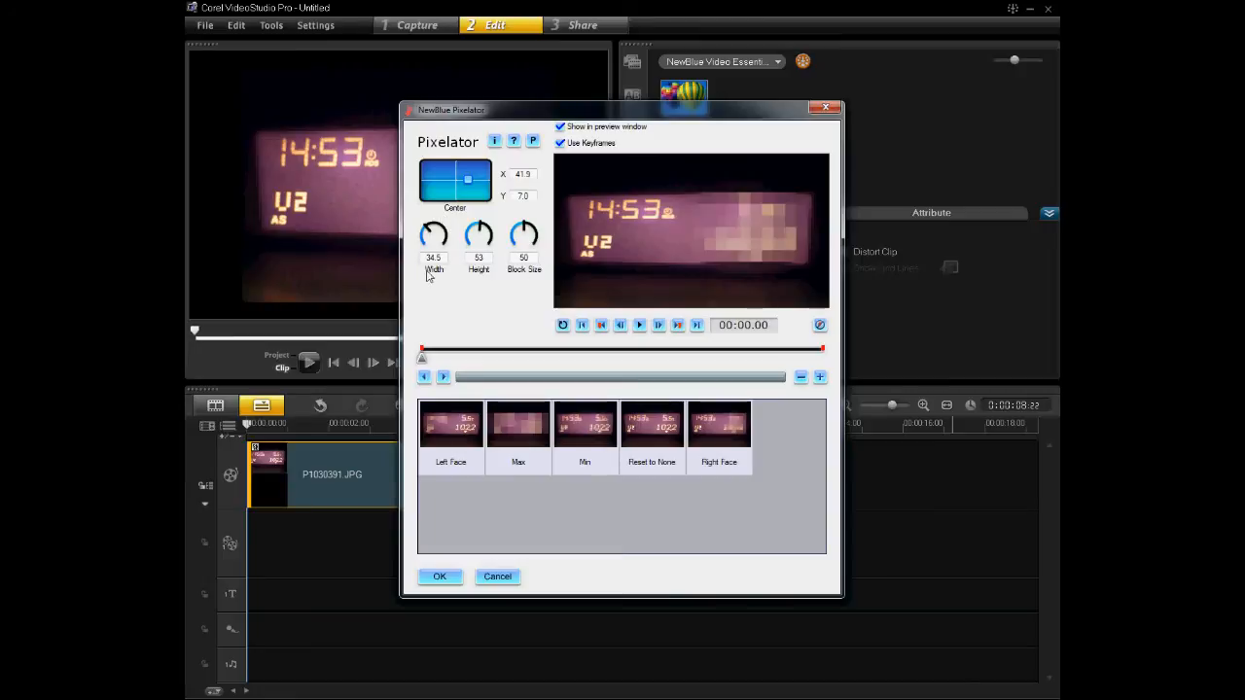
pyautogui.moveTo(433, 237)
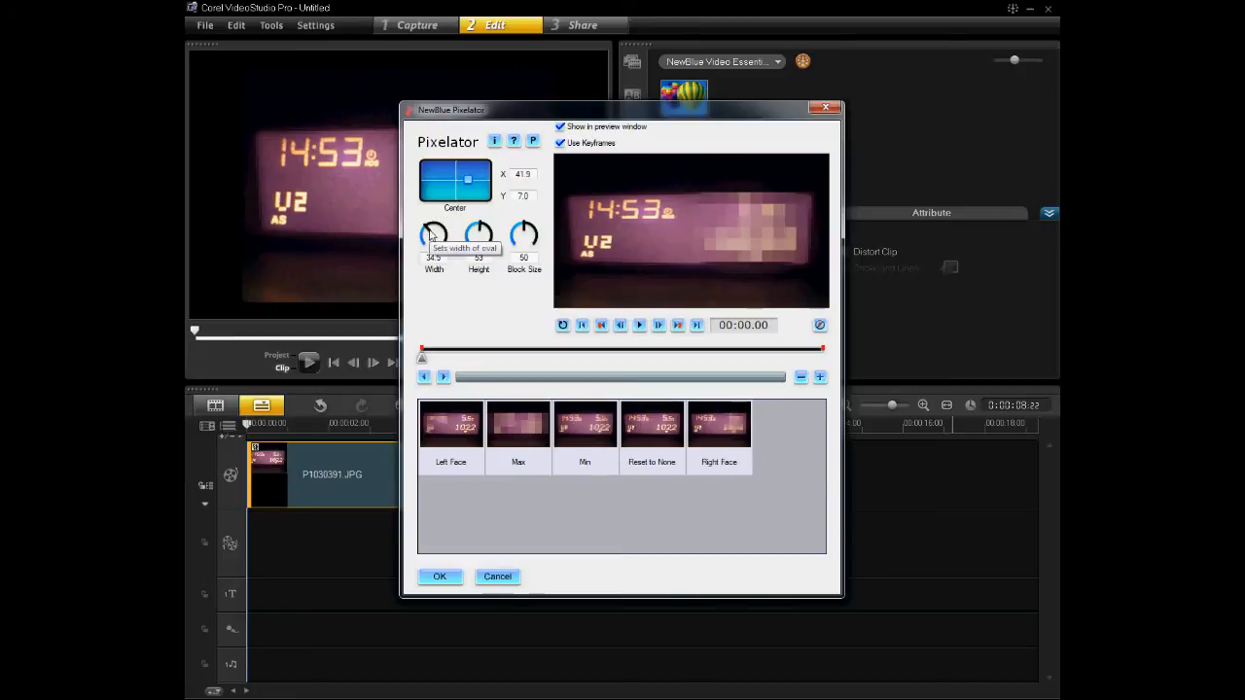
# Reduce Width to about 20 and Height to about 15, centring the patch on the temperature reading
pyautogui.moveTo(433, 233); pyautogui.dragTo(428, 243)
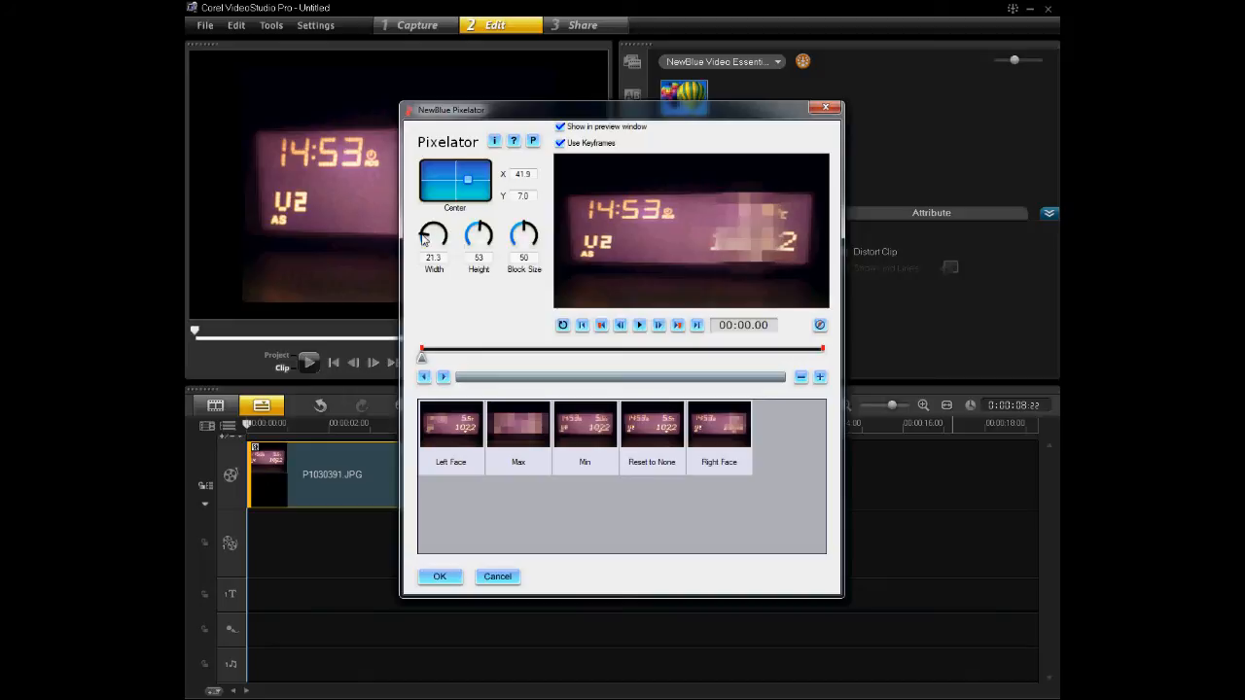
pyautogui.moveTo(434, 234); pyautogui.dragTo(447, 219)
pyautogui.write('20')
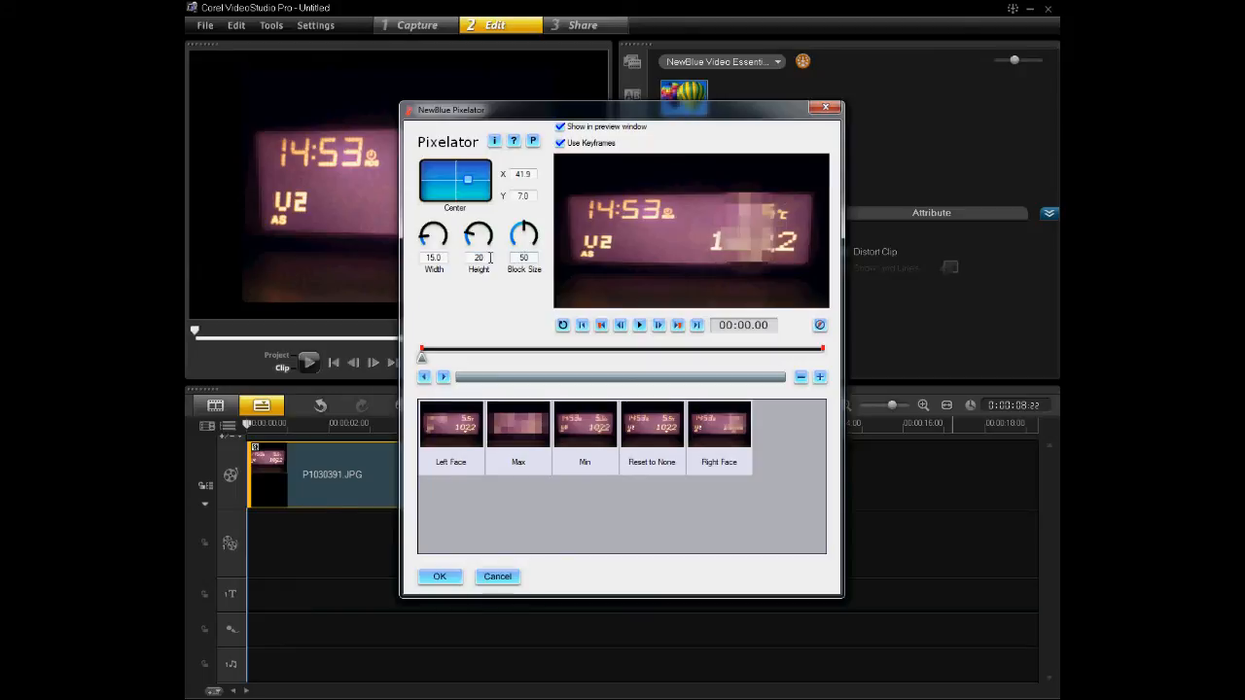
pyautogui.moveTo(468, 180); pyautogui.dragTo(469, 180)
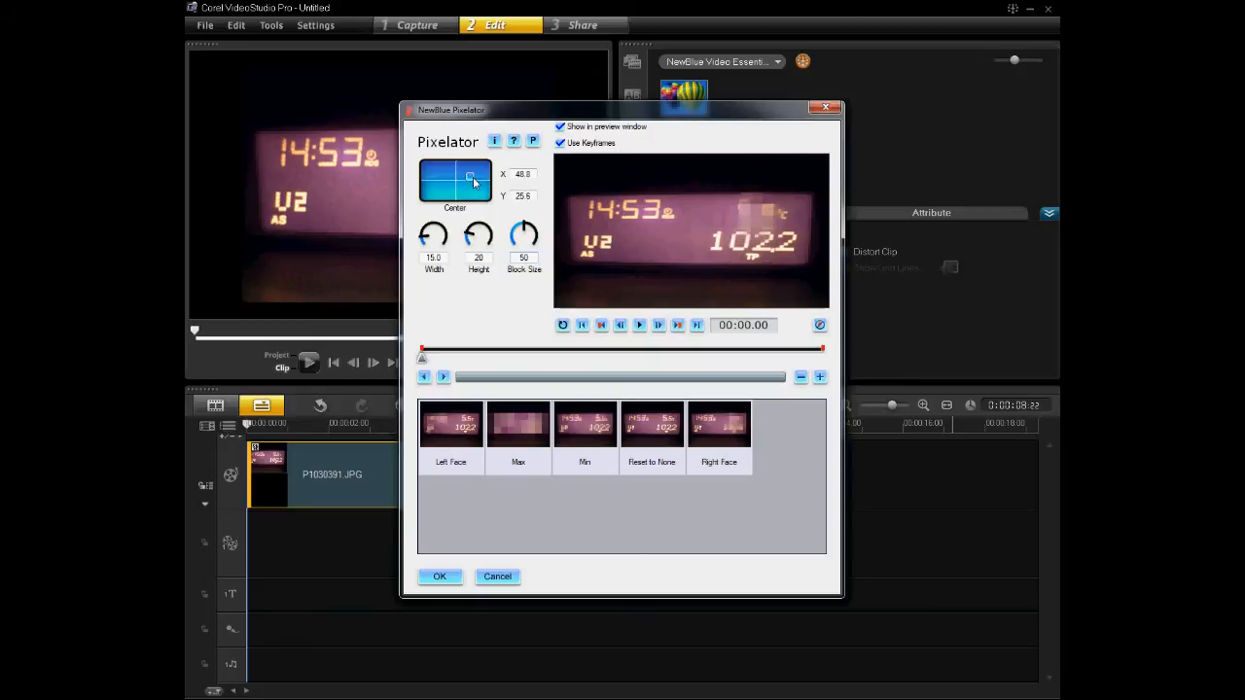
pyautogui.moveTo(469, 176); pyautogui.dragTo(467, 176)
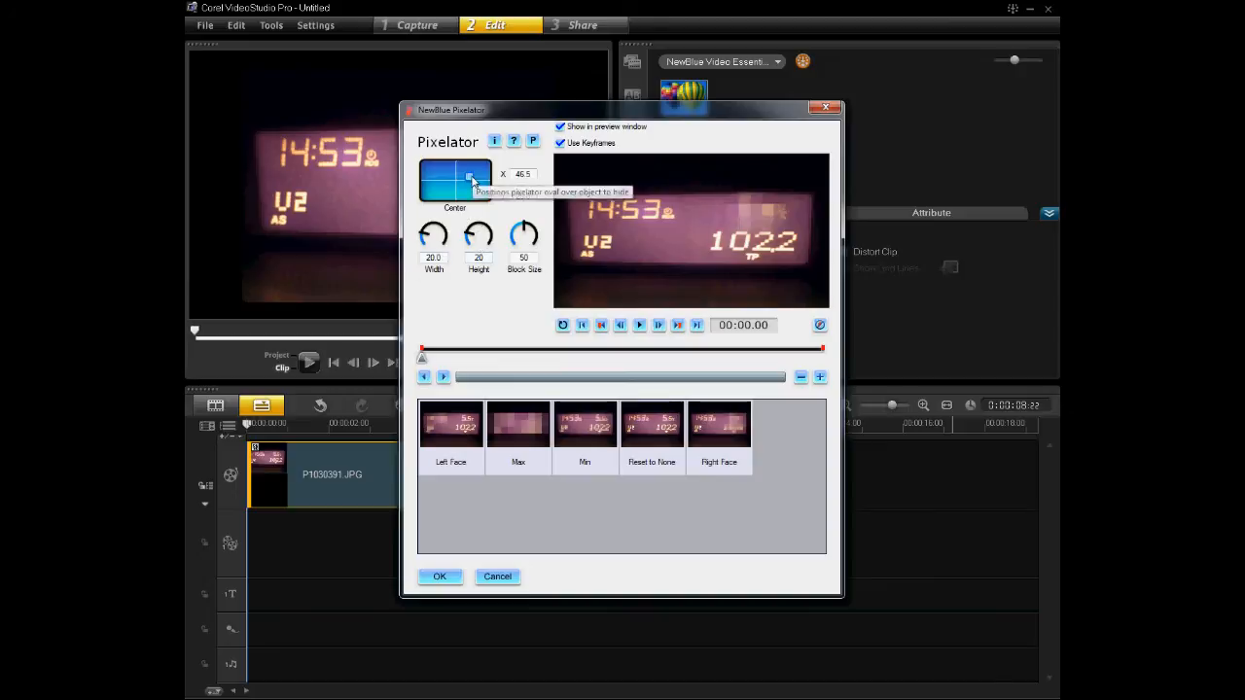
pyautogui.moveTo(470, 179); pyautogui.dragTo(472, 178)
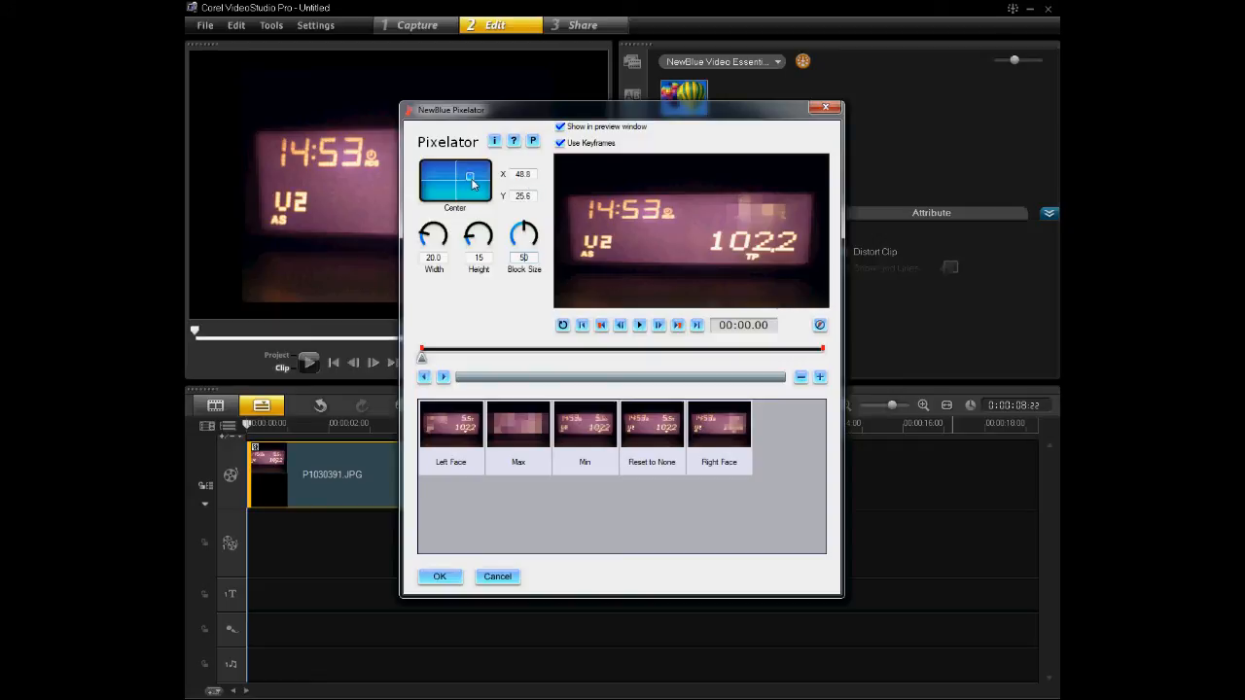
pyautogui.moveTo(470, 180); pyautogui.dragTo(467, 176)
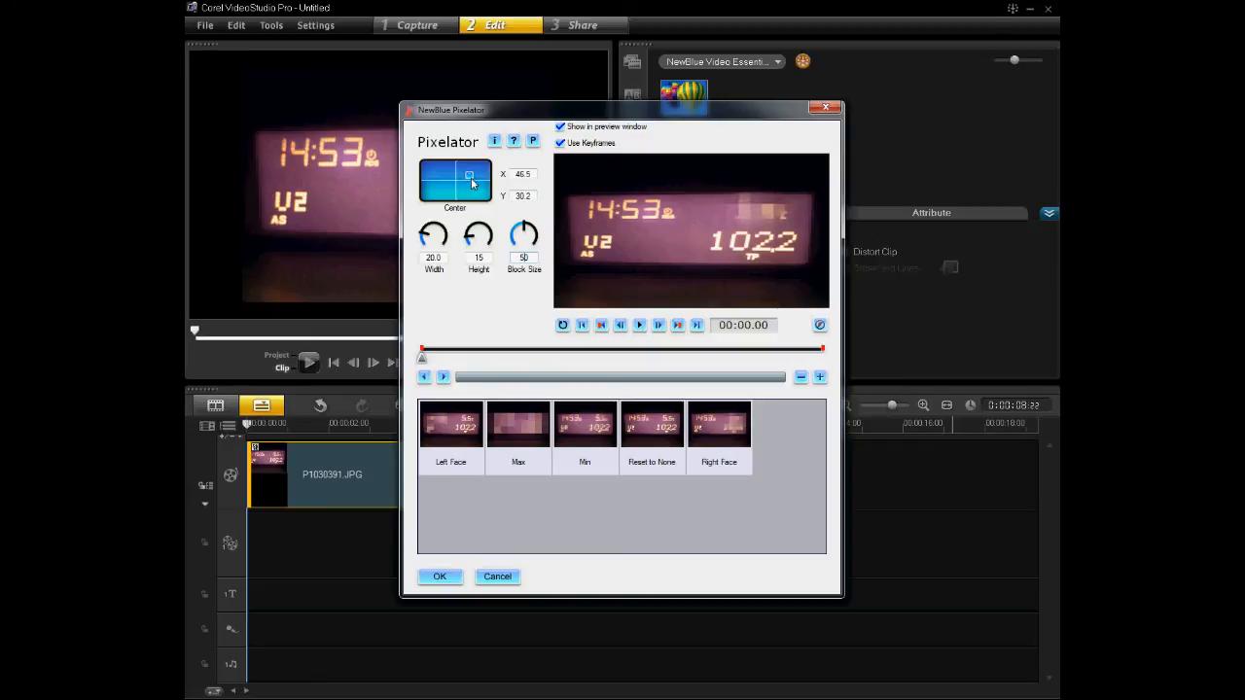
pyautogui.moveTo(470, 183); pyautogui.dragTo(471, 178)
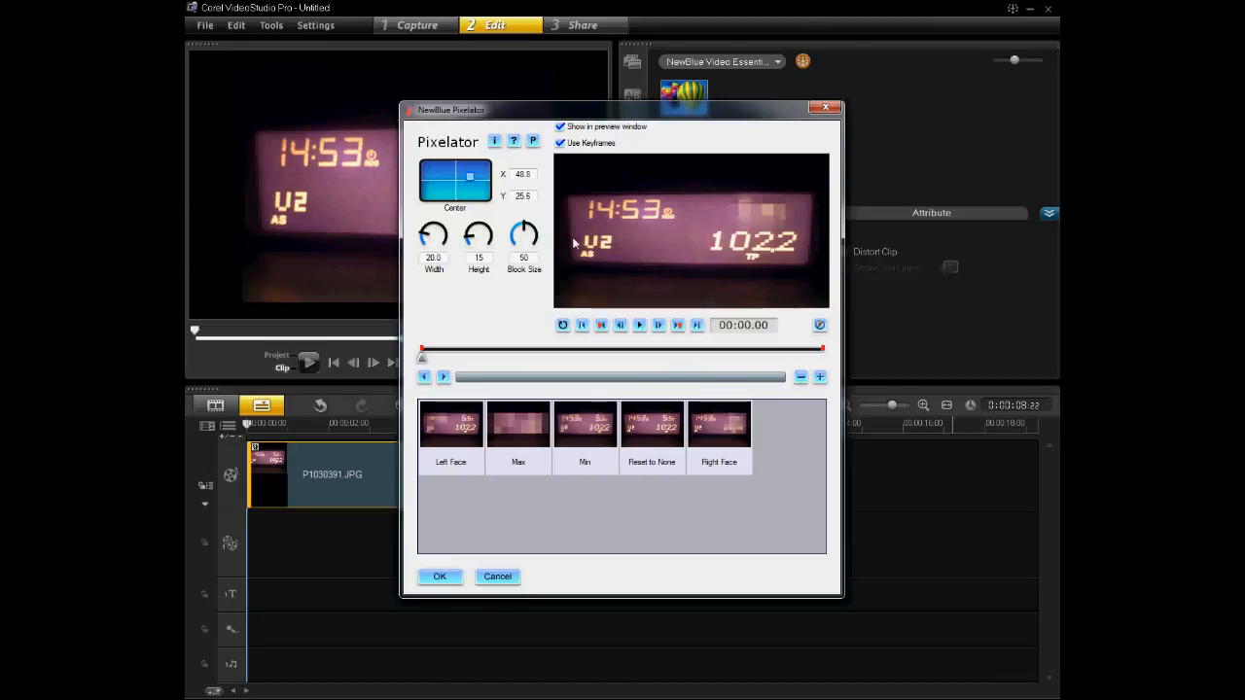
# Lower the Pixelator Block Size from 50 to 35 for finer pixelation
pyautogui.moveTo(523, 233); pyautogui.dragTo(523, 239)
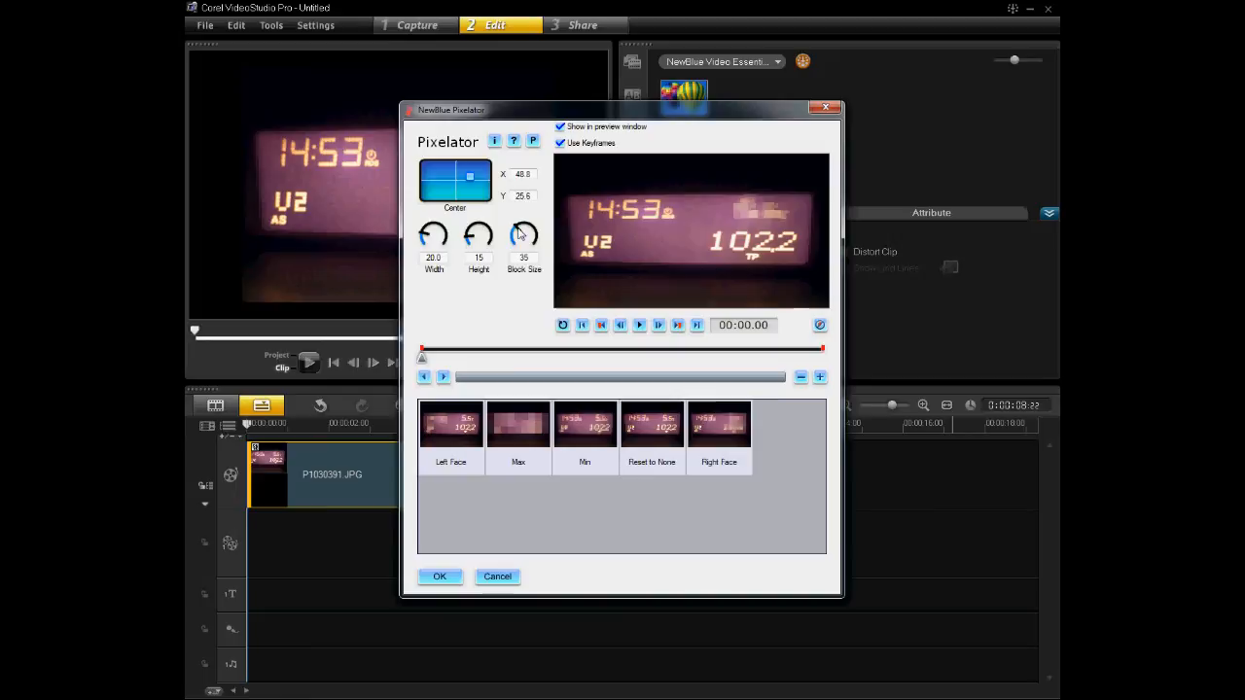
pyautogui.moveTo(523, 236)
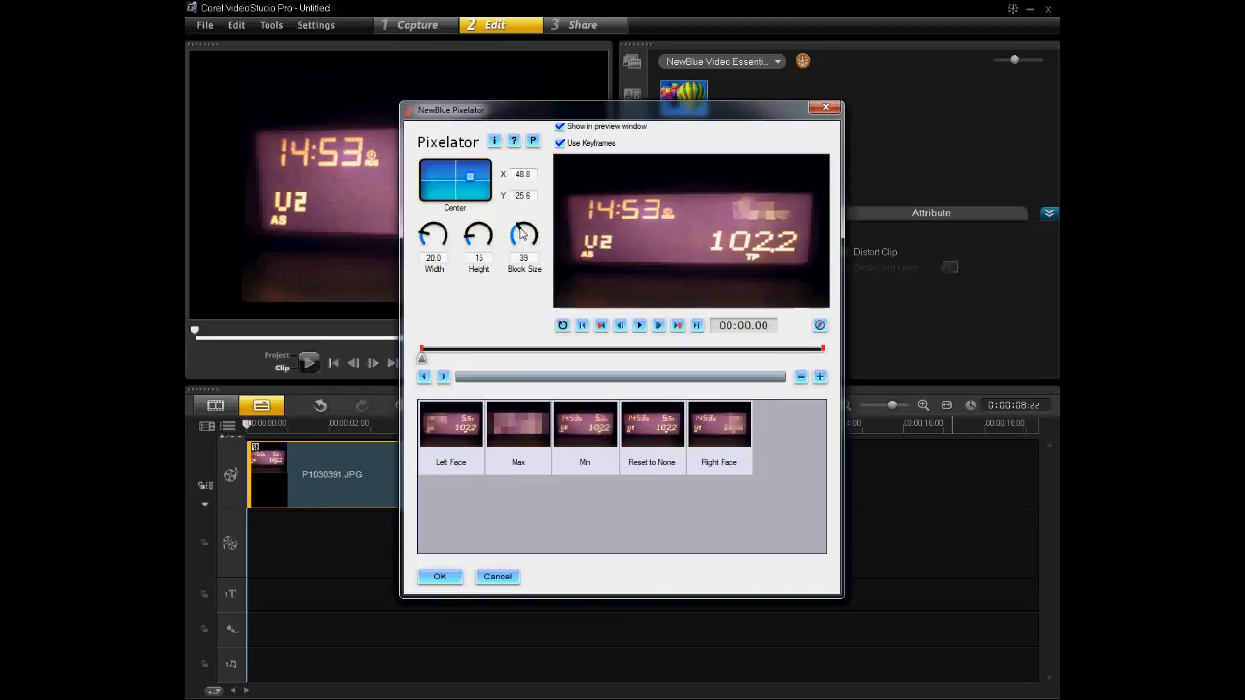
pyautogui.moveTo(524, 235); pyautogui.dragTo(520, 241)
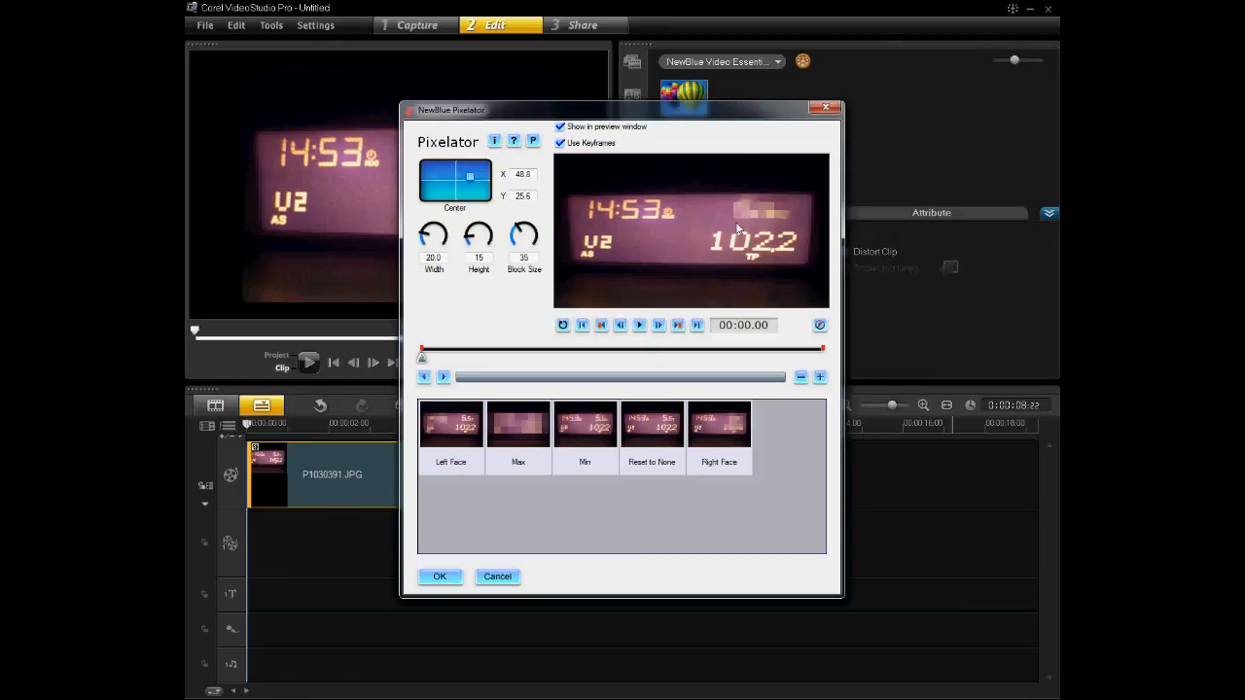
pyautogui.moveTo(700, 231)
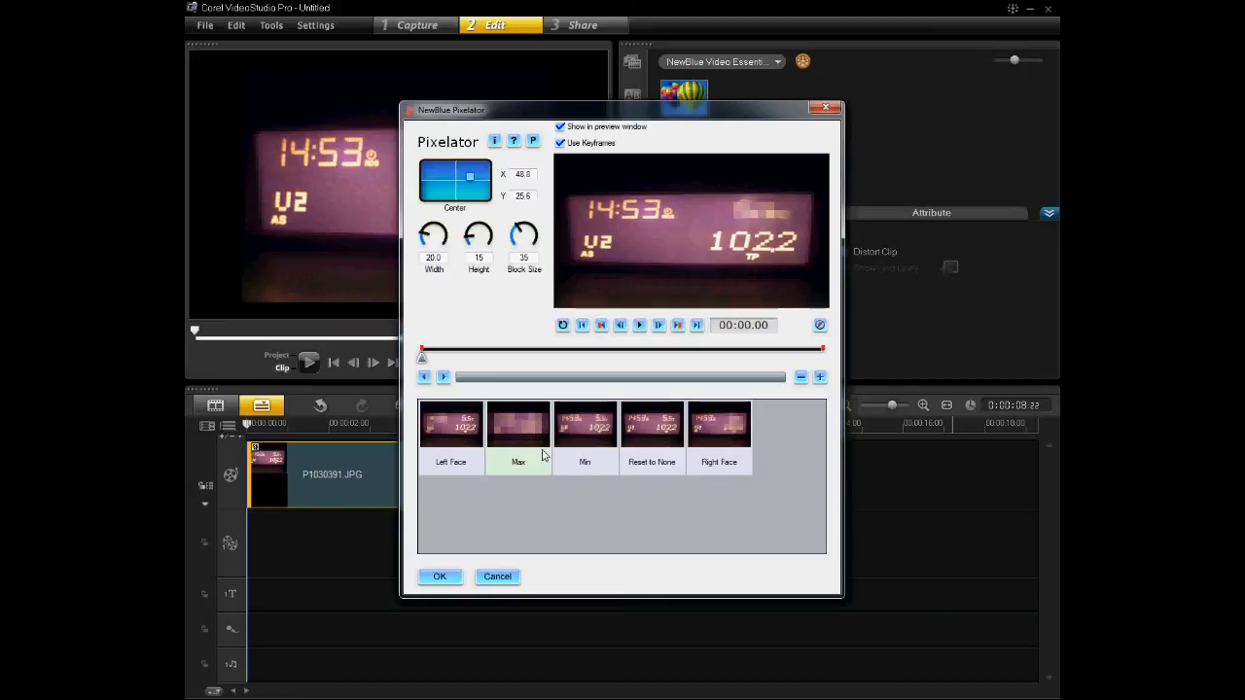
pyautogui.moveTo(533, 464)
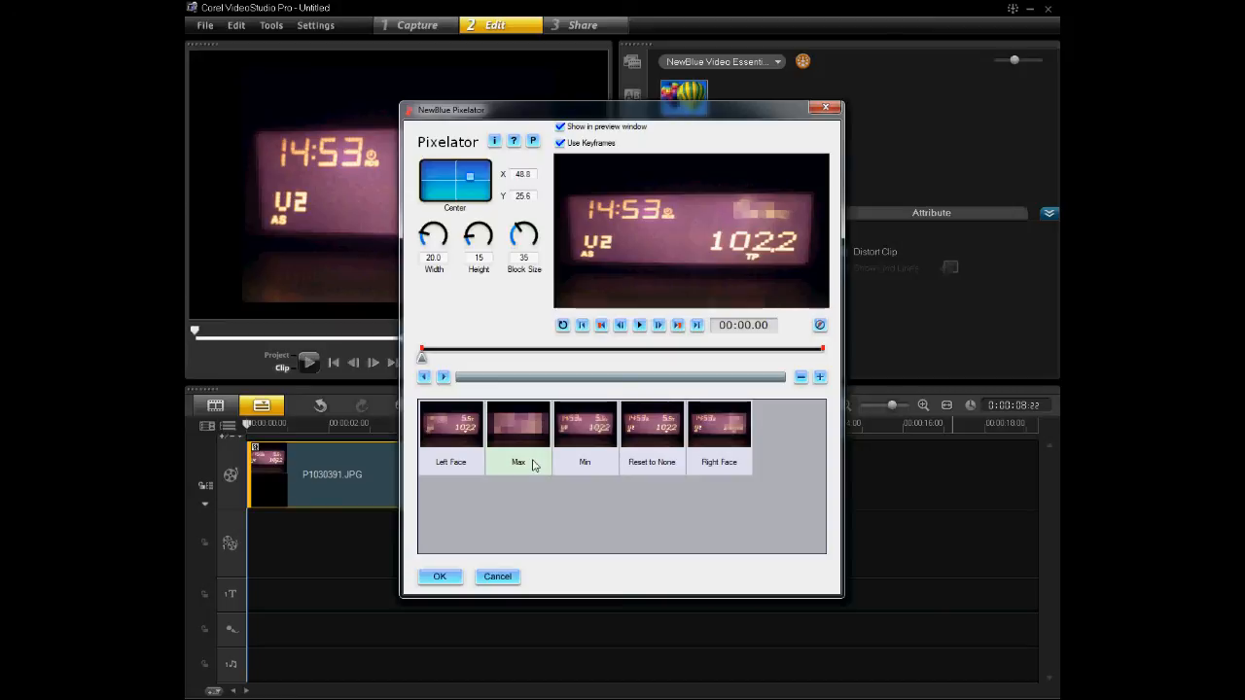